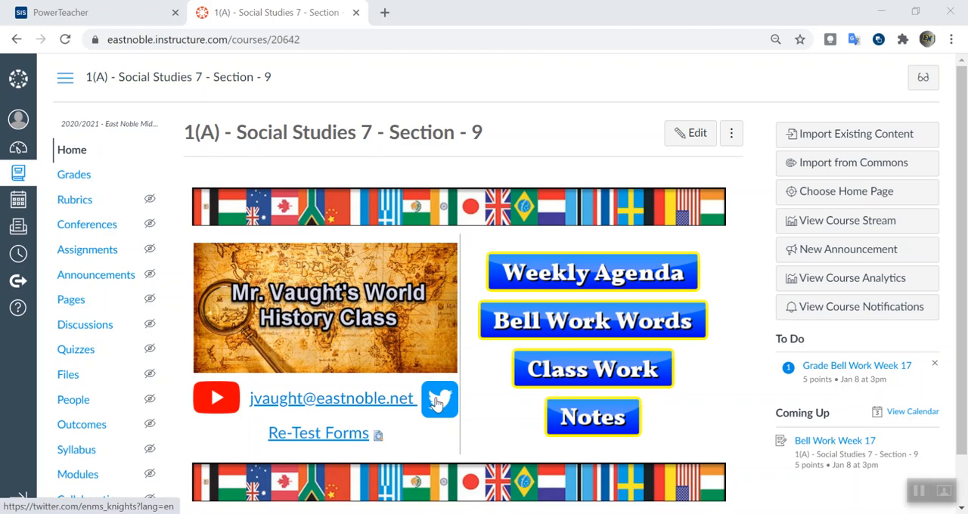
mouse_move(480, 379)
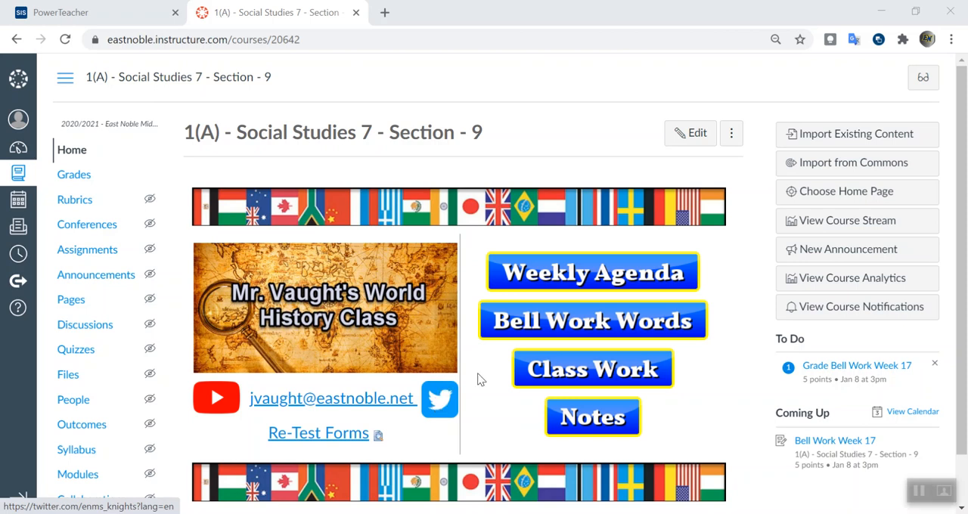
Open the January 4th to January 8th agenda from Weekly Agendas and scroll to Thursday
left_click(592, 272)
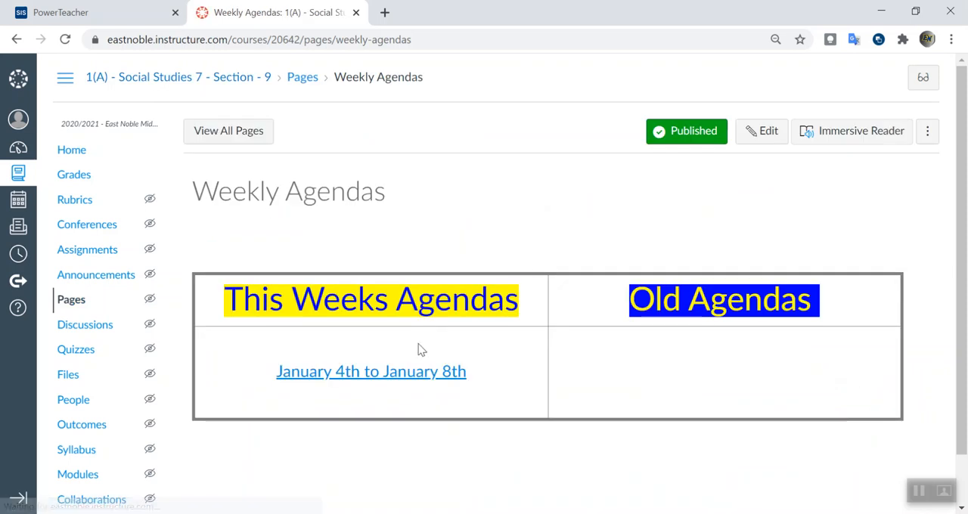
left_click(371, 372)
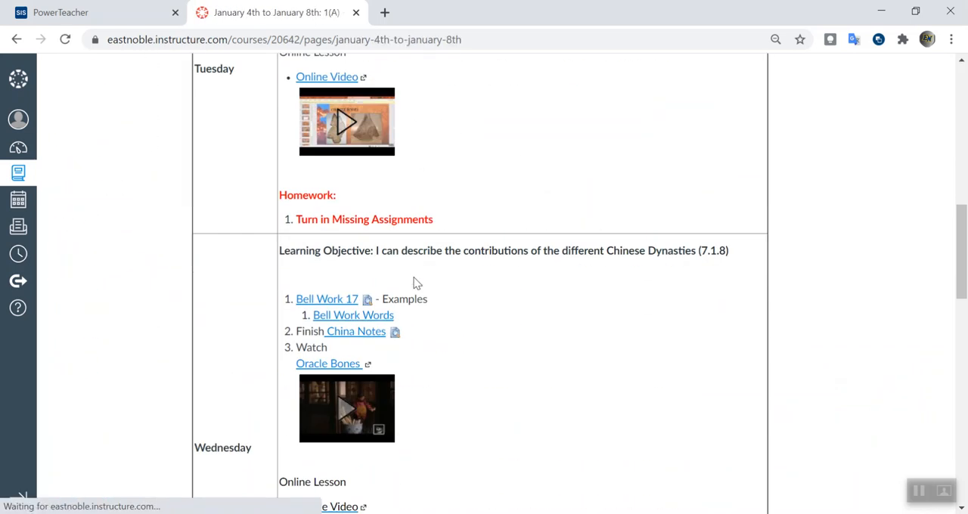
scroll("down", 3)
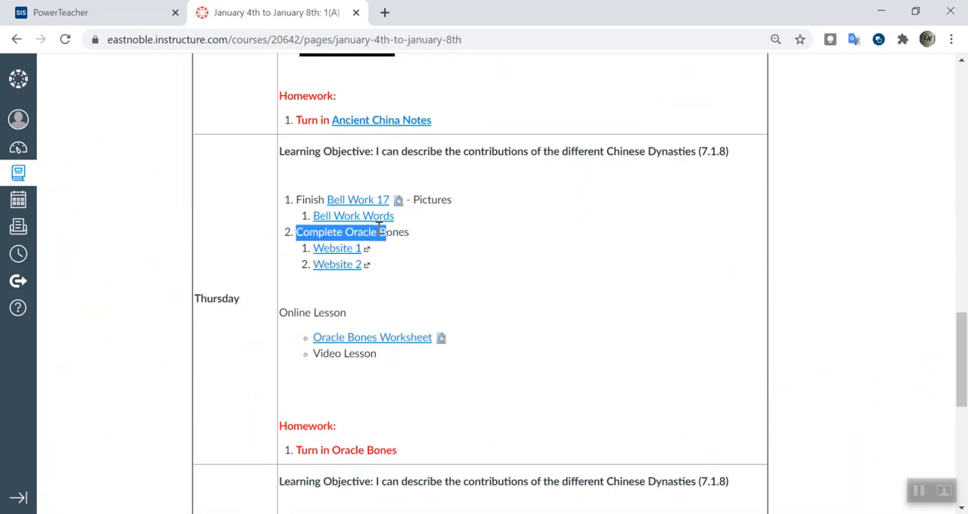
Open Bell Work Words in a new tab and highlight the Huang River term
left_click(420, 222)
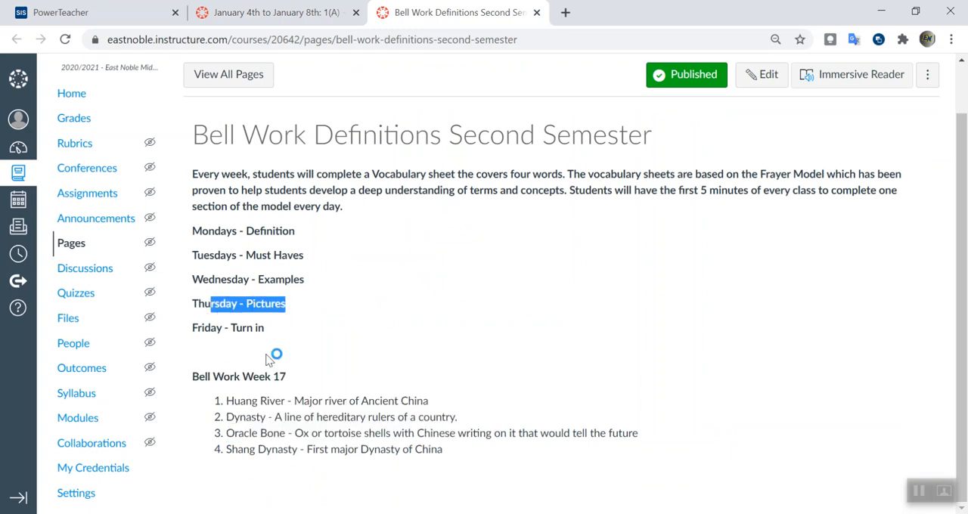
double_click(254, 401)
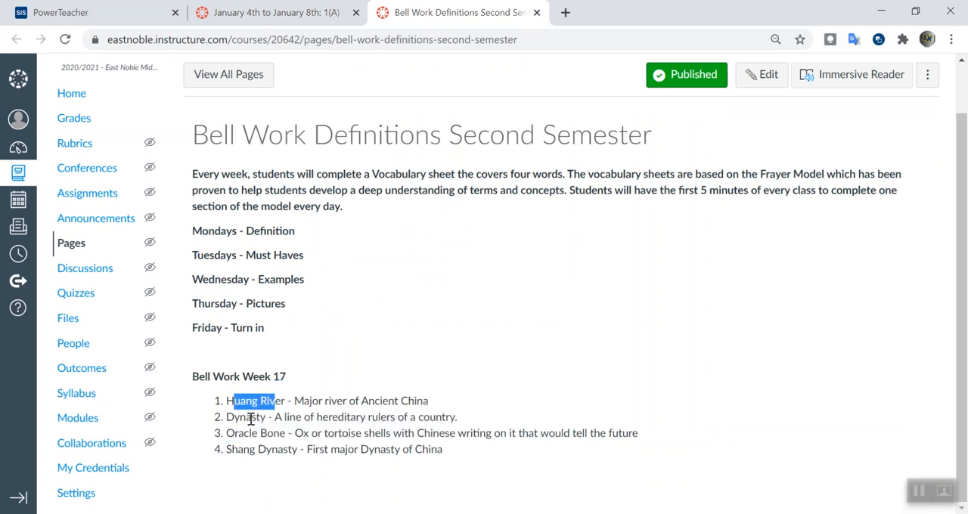
mouse_move(278, 422)
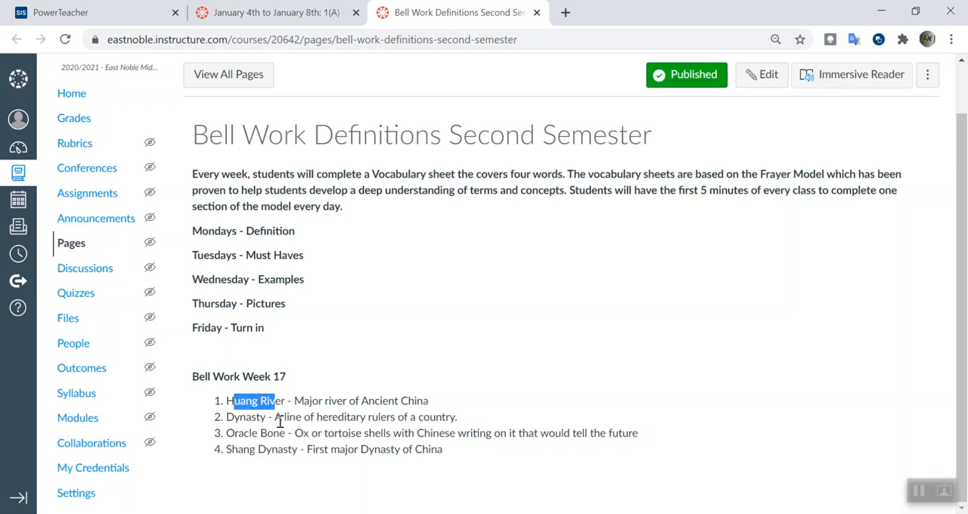
mouse_move(536, 13)
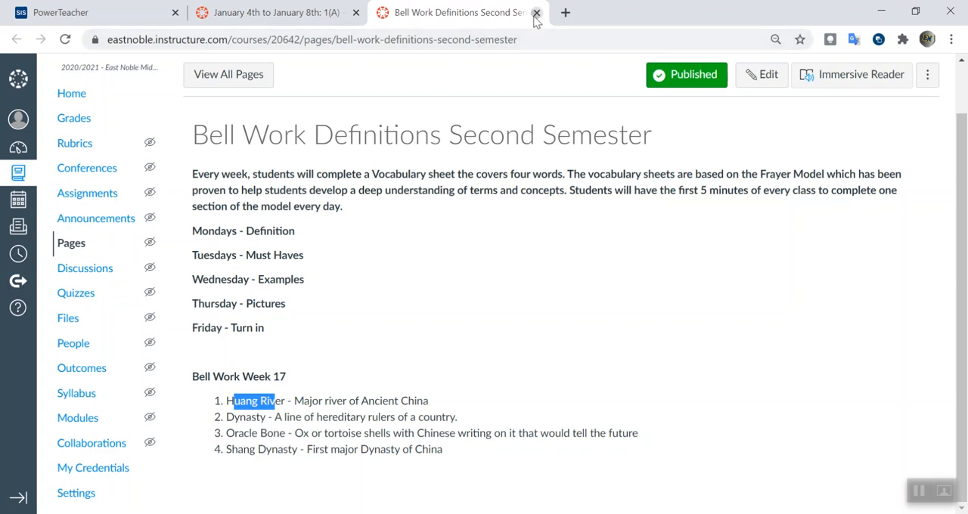
Close the Bell Work Definitions tab and download Thursday's Oracle Bones Worksheet
left_click(536, 13)
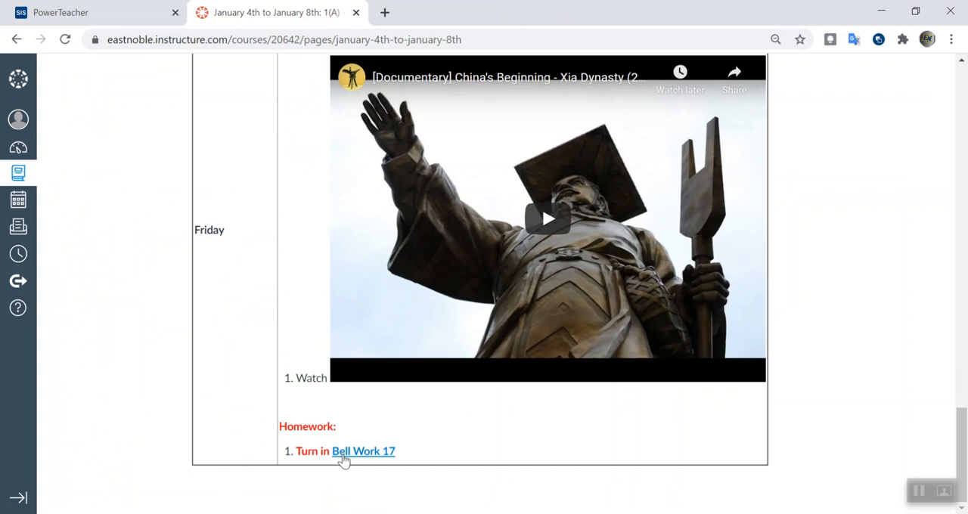
scroll("up", 3)
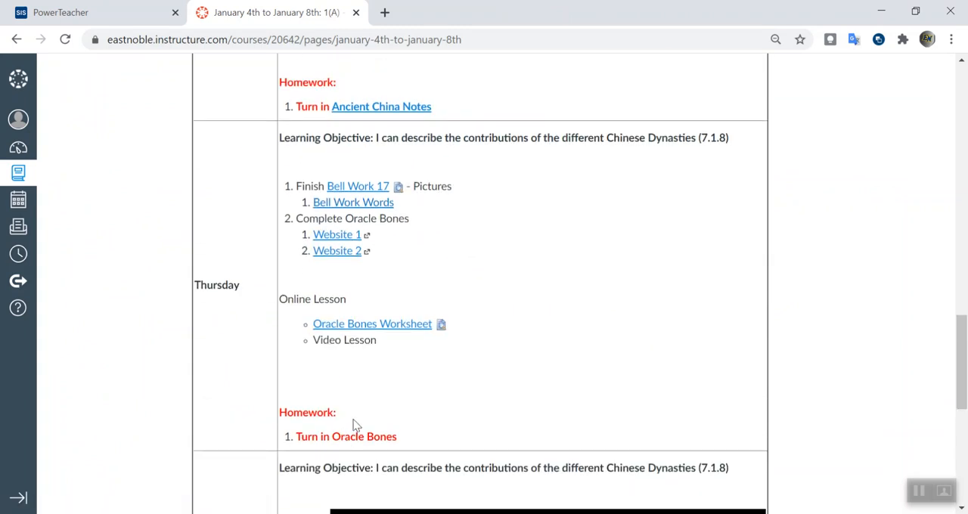
mouse_move(327, 224)
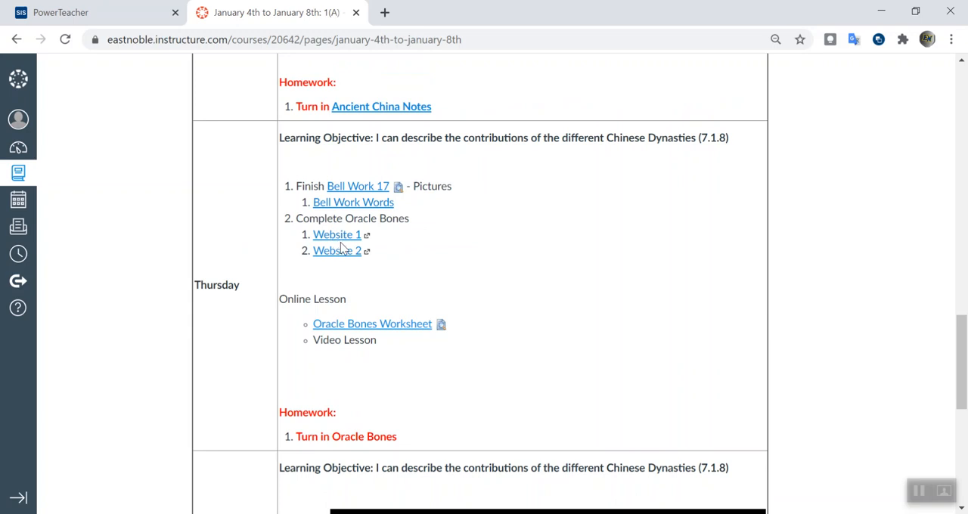
mouse_move(383, 335)
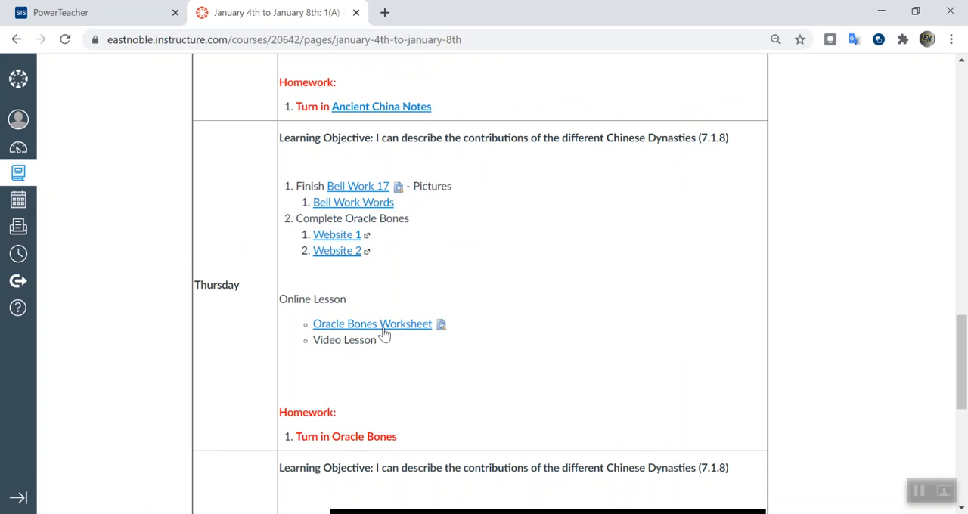
left_click(372, 324)
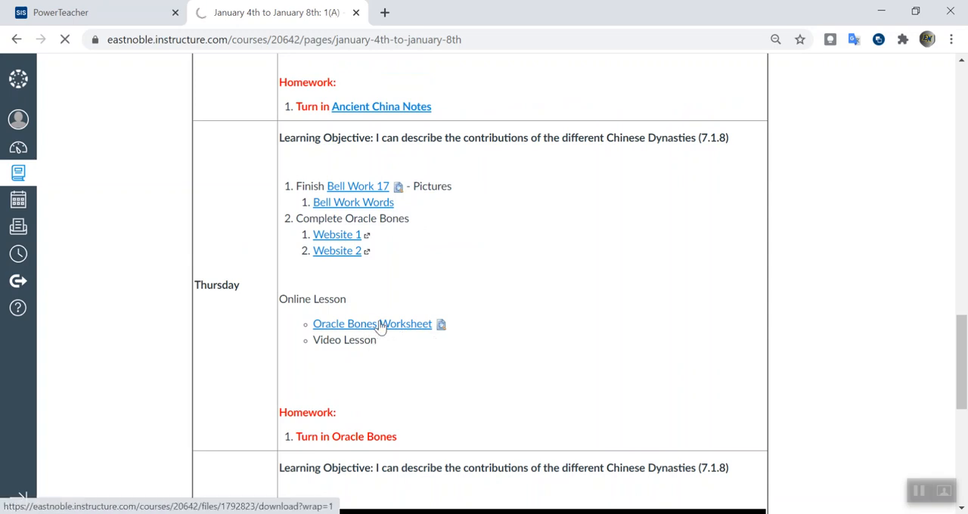
Open the worksheet in Word, follow the Ancient Chinese Writing link, and return
left_click(371, 323)
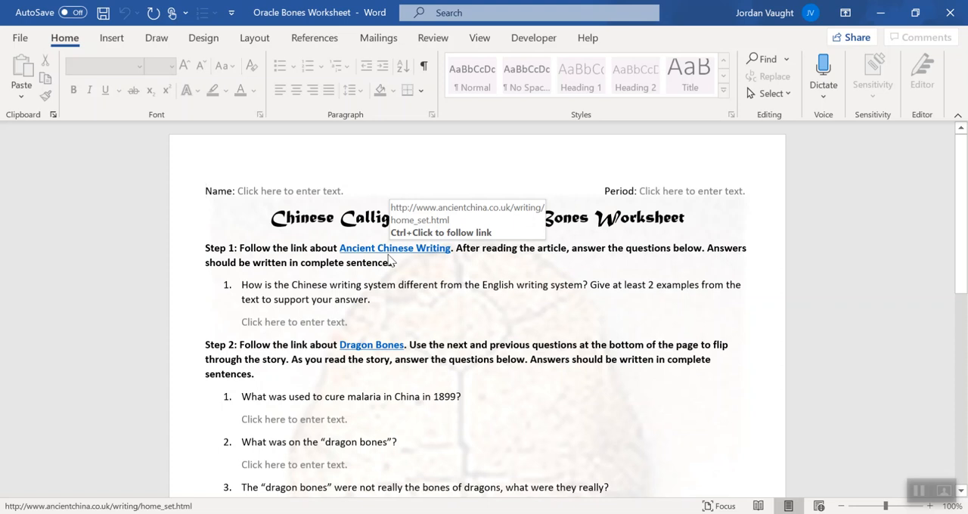
left_click(395, 248)
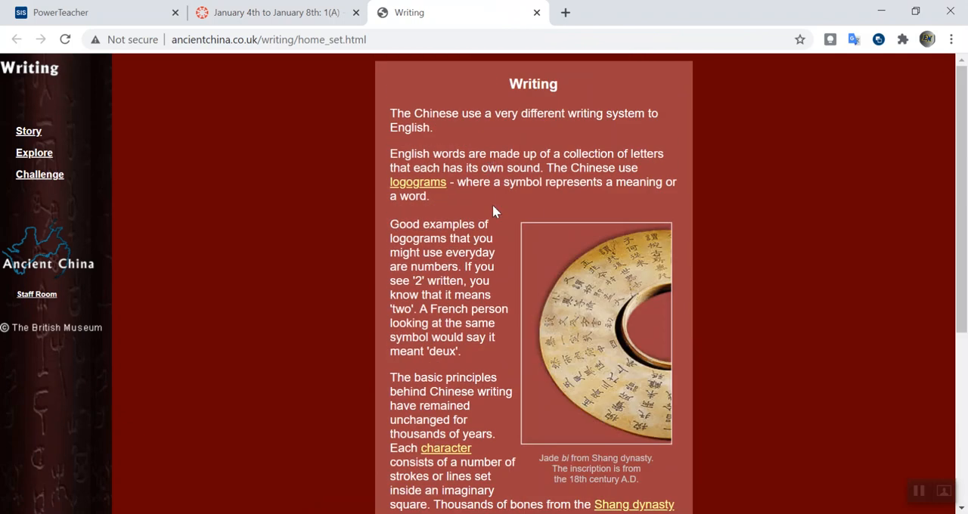
left_click(537, 12)
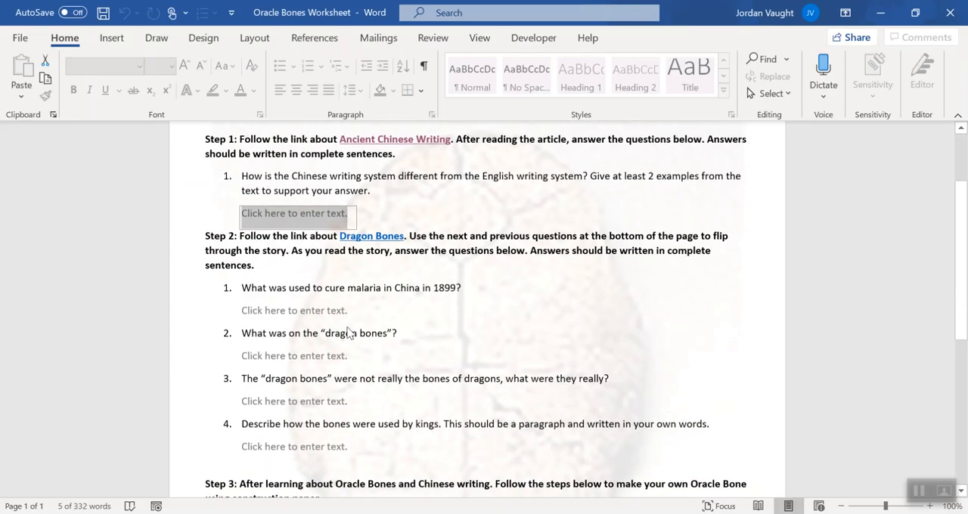
scroll("down", 3)
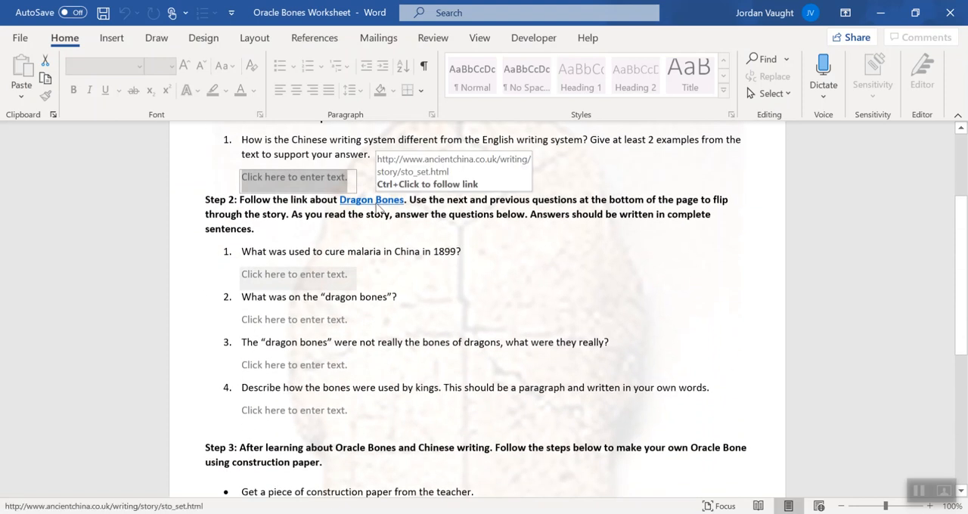
scroll("down", 3)
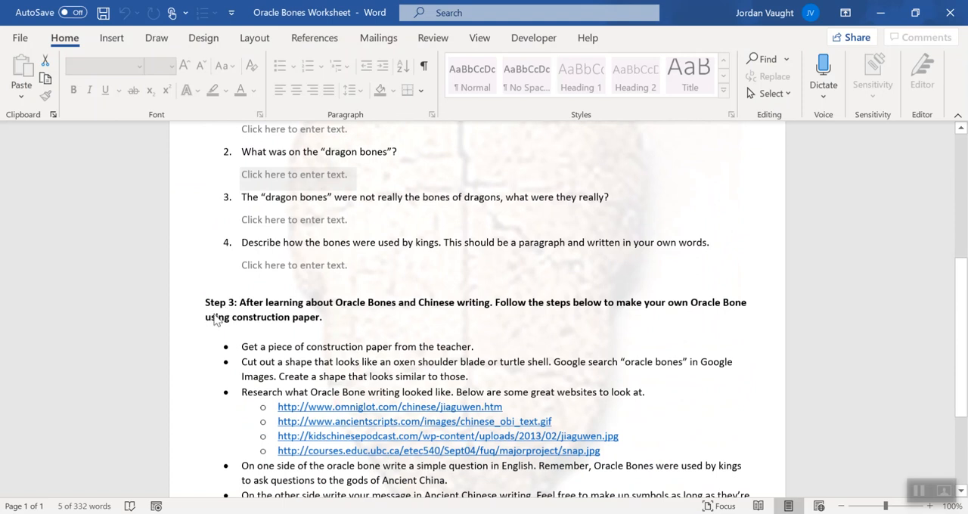
scroll("down", 3)
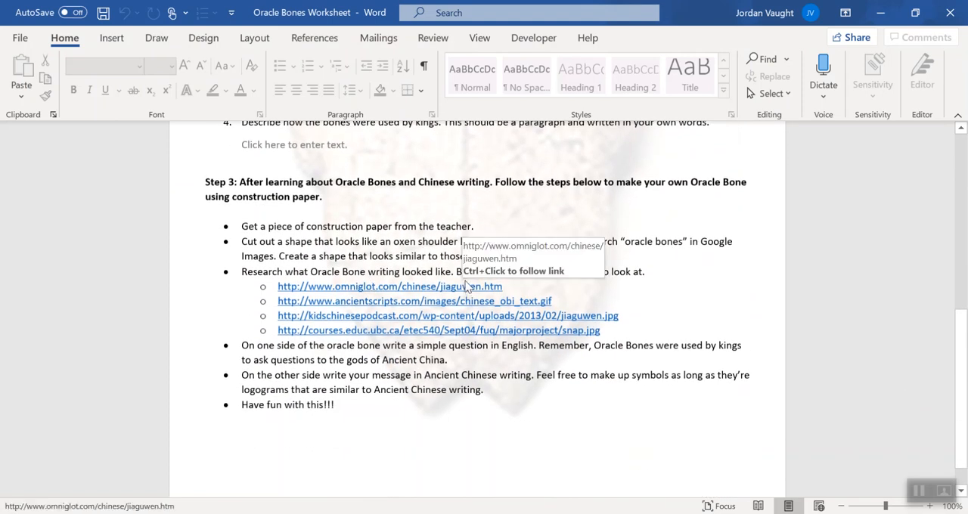
scroll("up", 3)
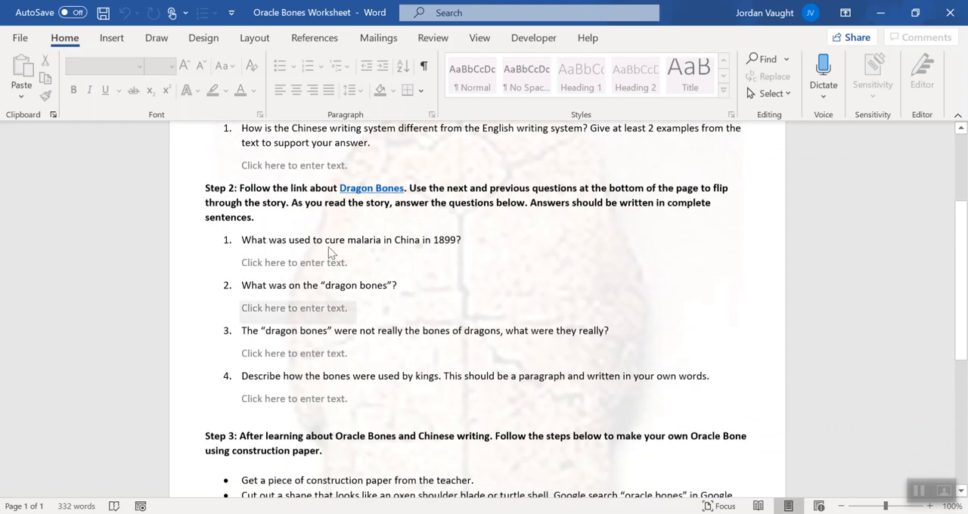
scroll("up", 3)
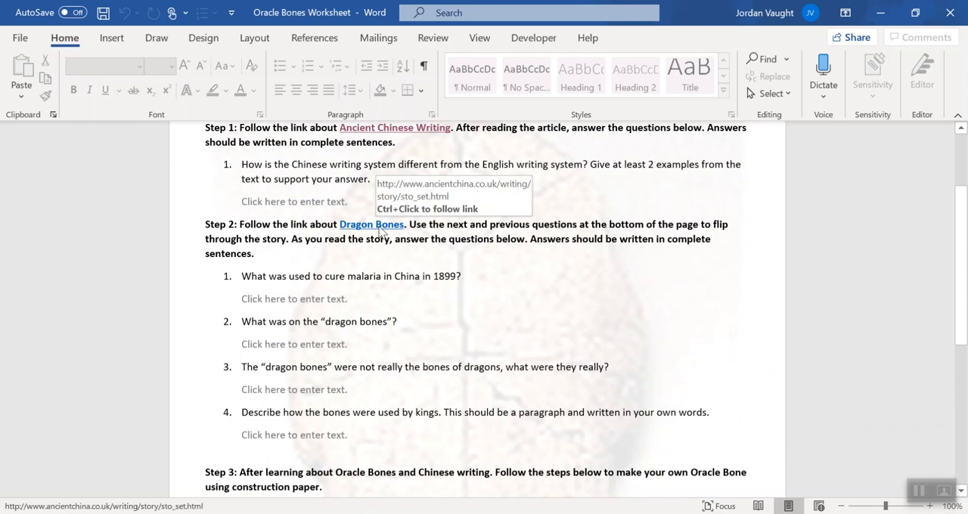
Open the Dragon Bones story, page forward and back, then close it
left_click(371, 224)
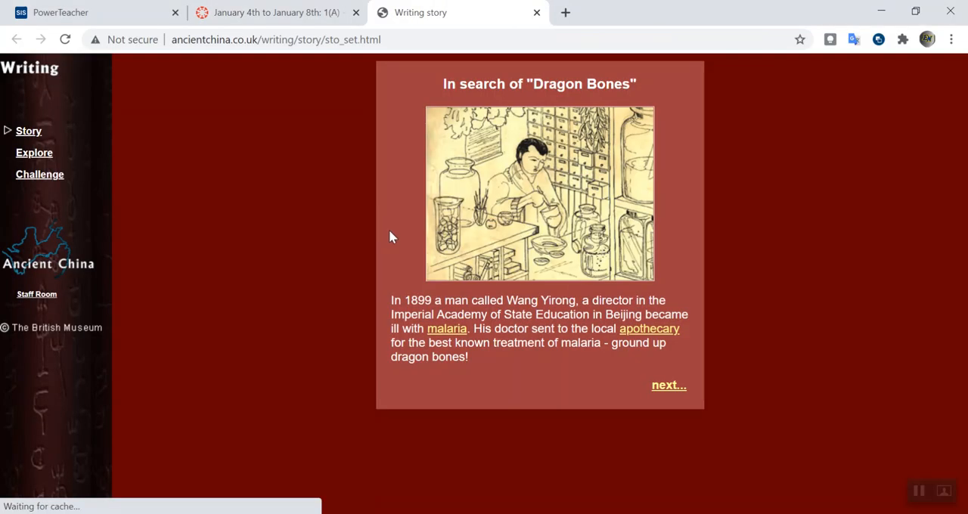
left_click(669, 385)
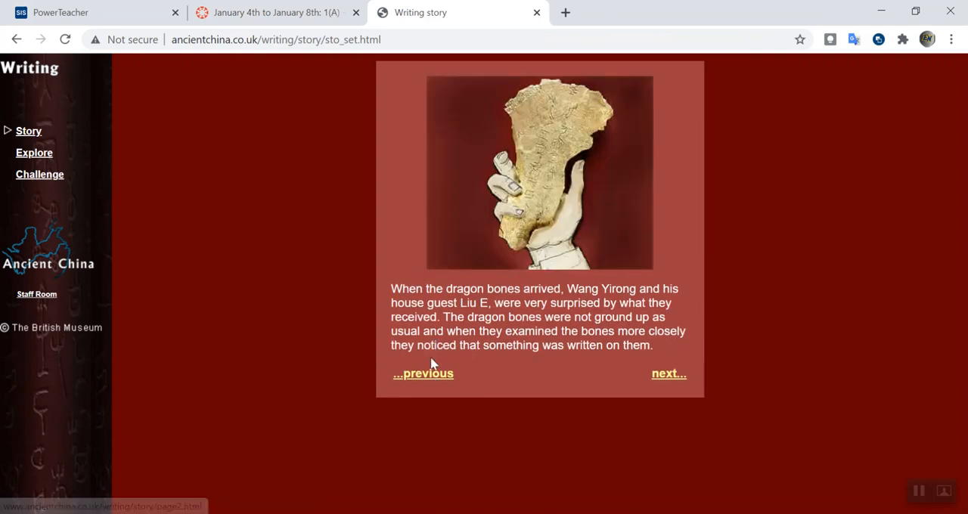
left_click(423, 372)
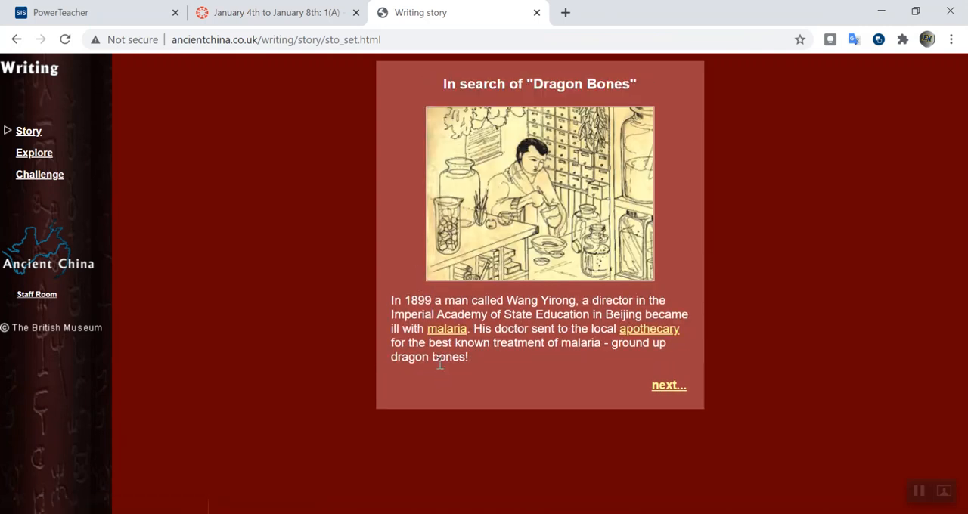
mouse_move(536, 13)
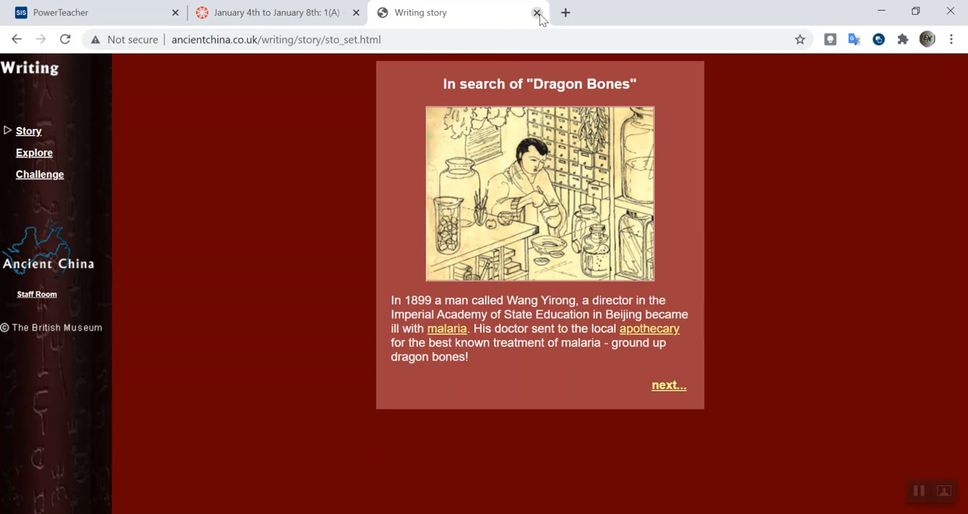
left_click(536, 13)
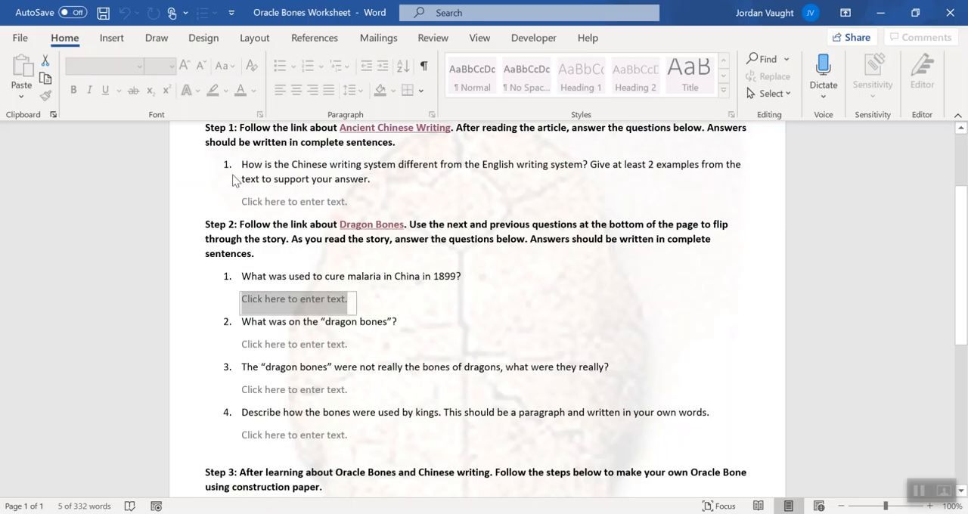
Scroll through the worksheet's questions and Step 3, then back up to Step 2
scroll("up", 3)
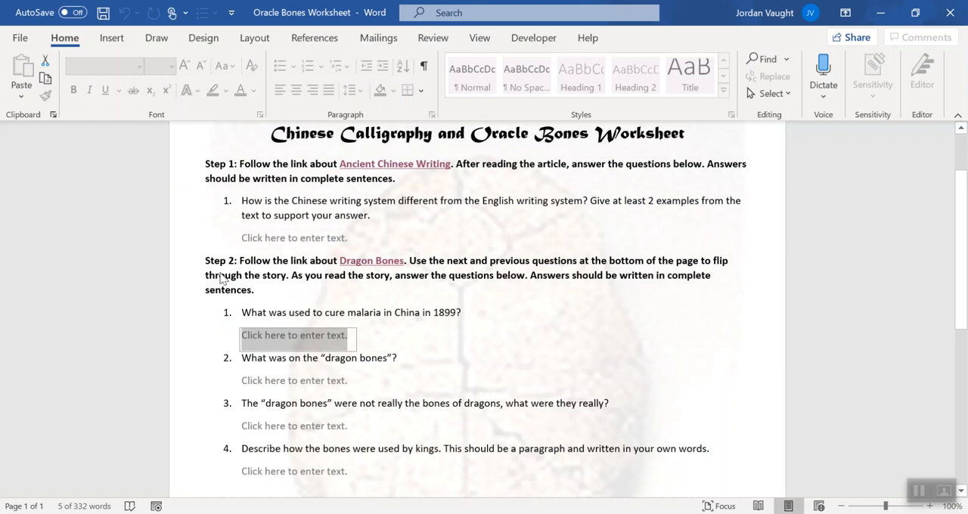
mouse_move(370, 260)
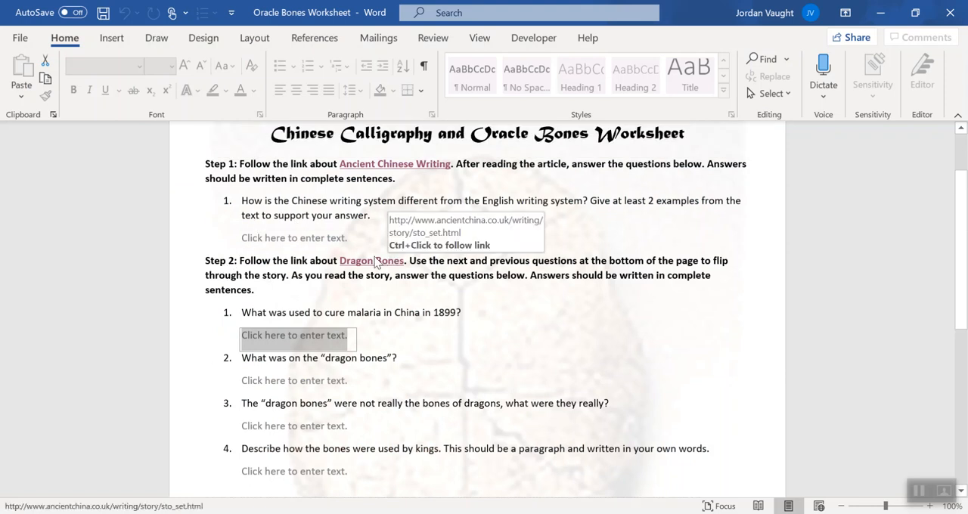
scroll("down", 3)
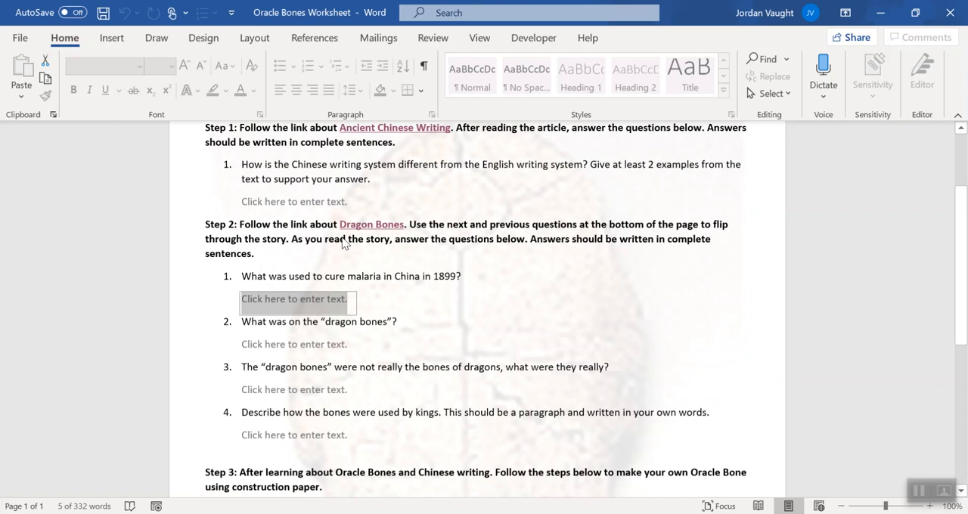
scroll("down", 3)
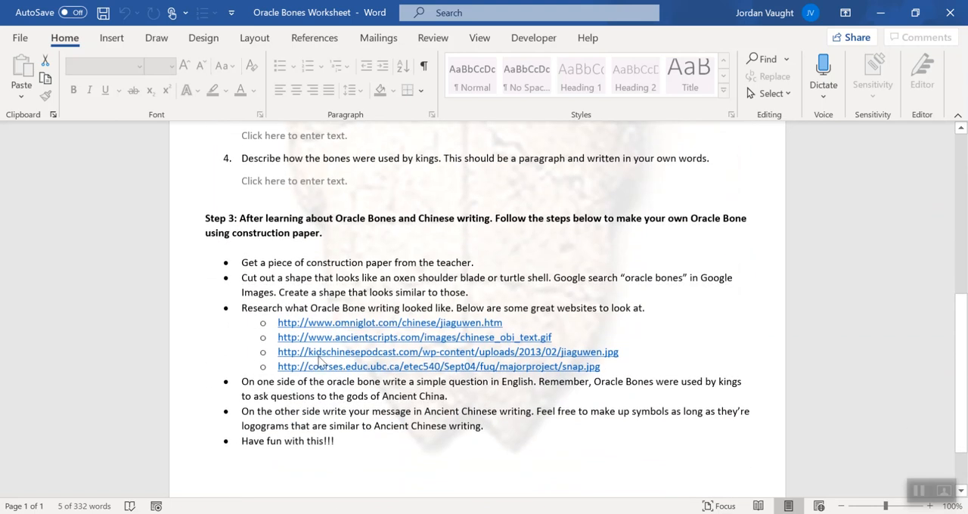
scroll("up", 3)
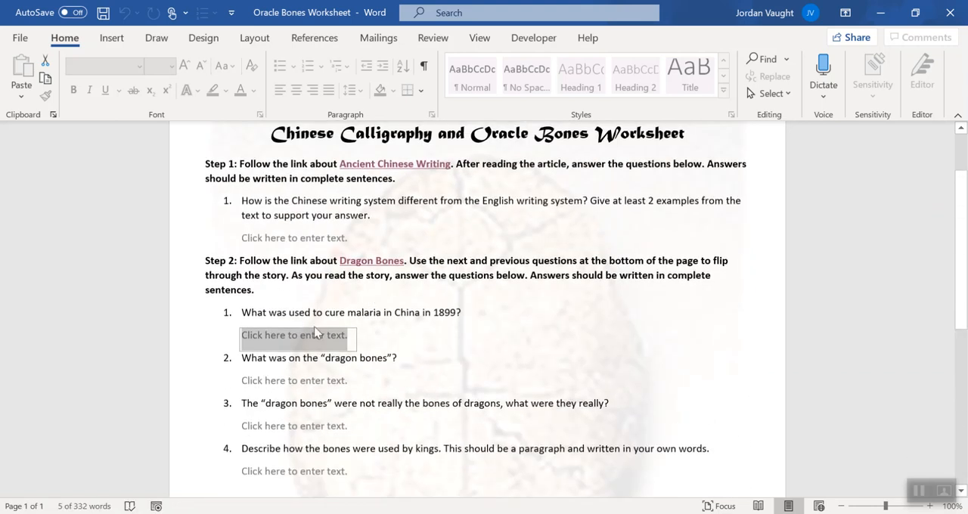
mouse_move(322, 355)
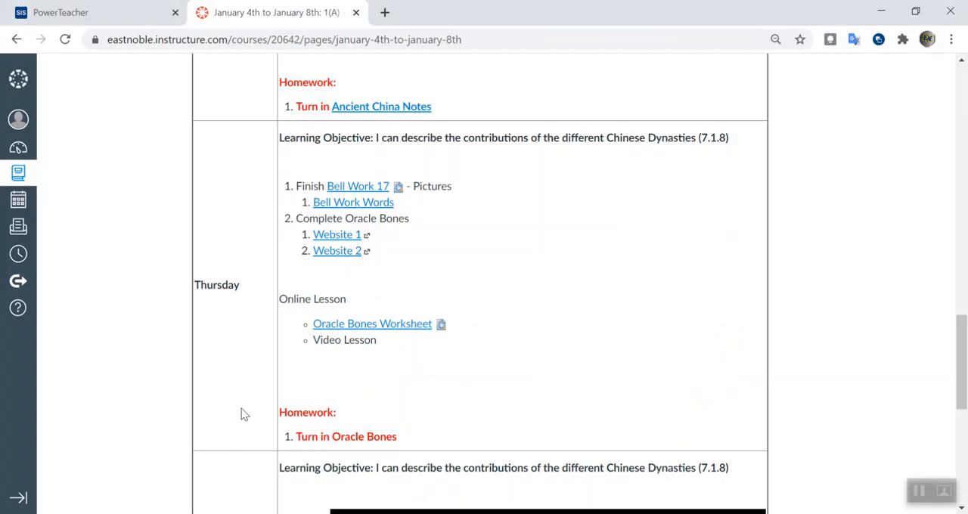
double_click(382, 436)
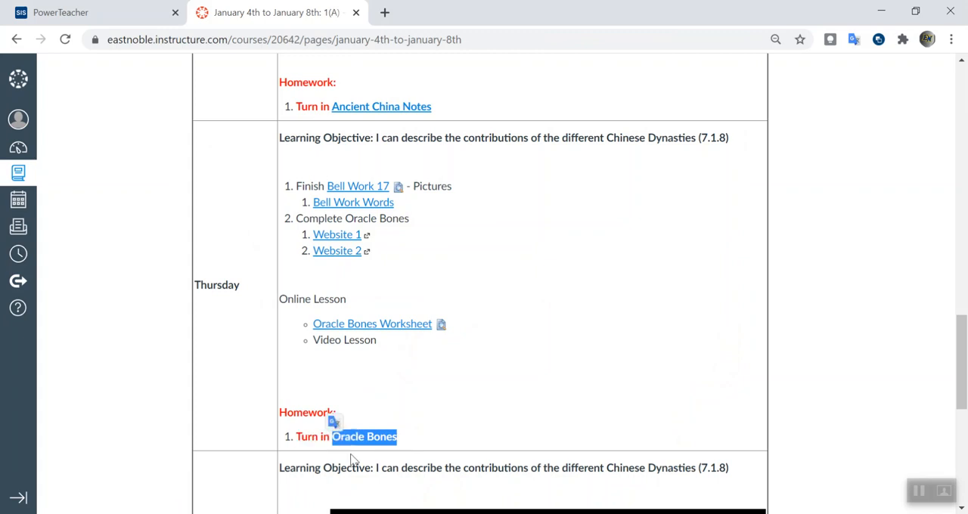
mouse_move(421, 288)
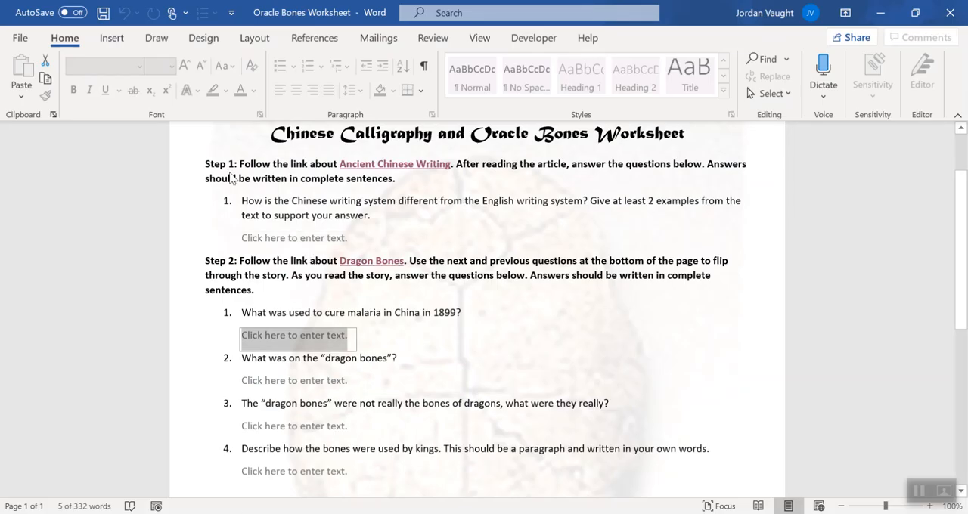
mouse_move(248, 300)
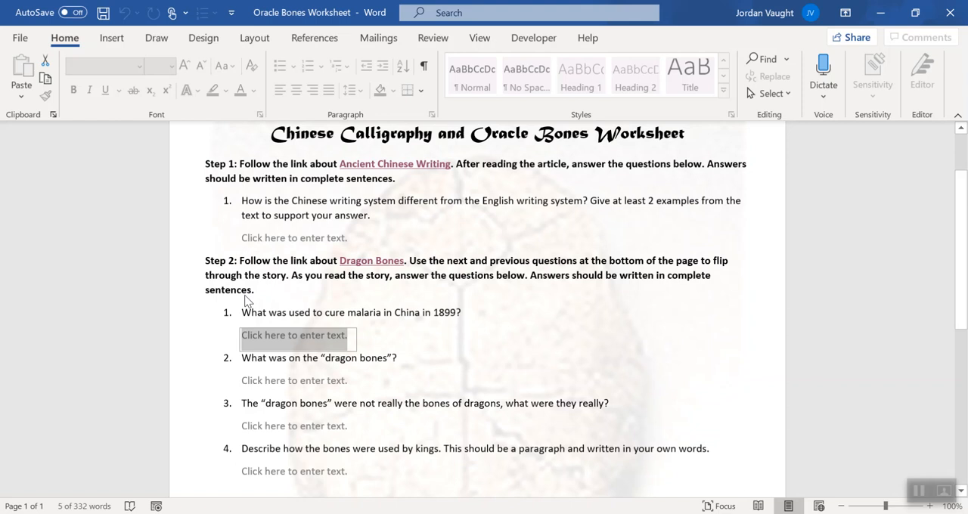
mouse_move(265, 293)
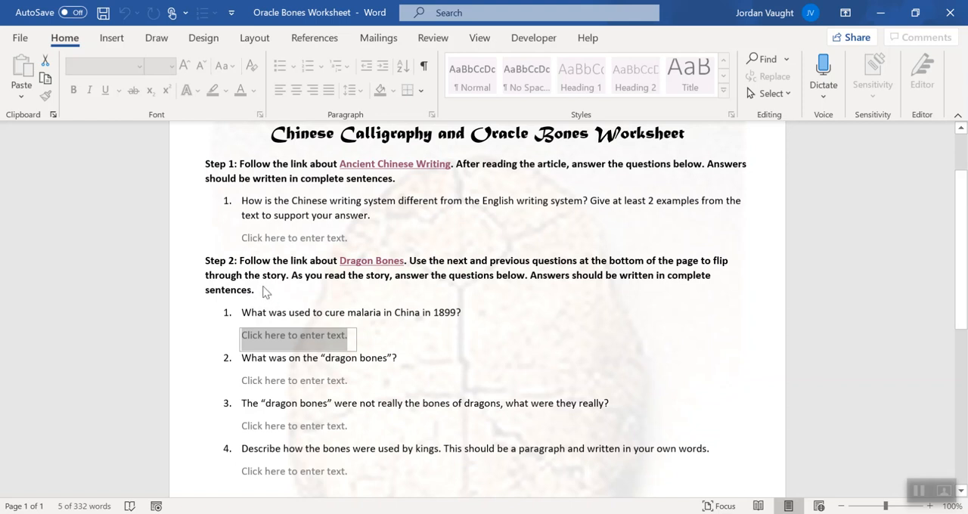